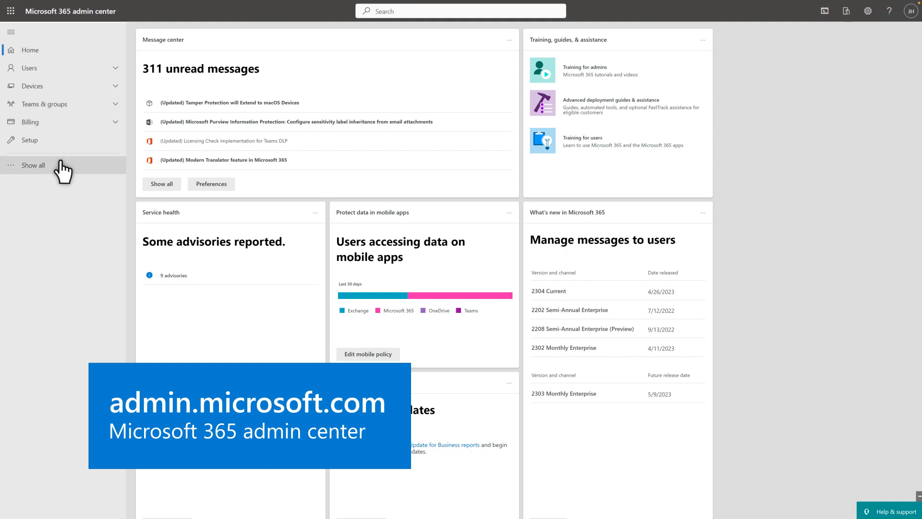
# Step: Expand the full navigation and go to Health > Windows release health
pyautogui.click(33, 165)
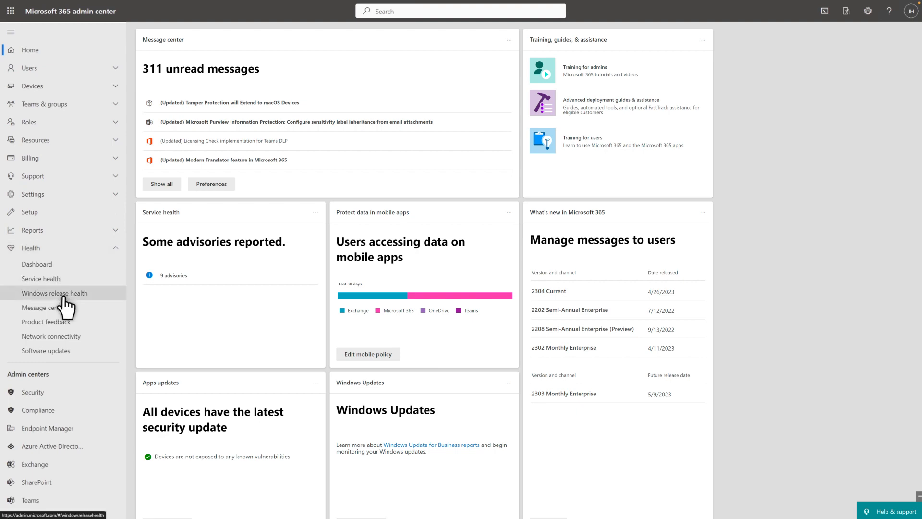
pyautogui.click(55, 293)
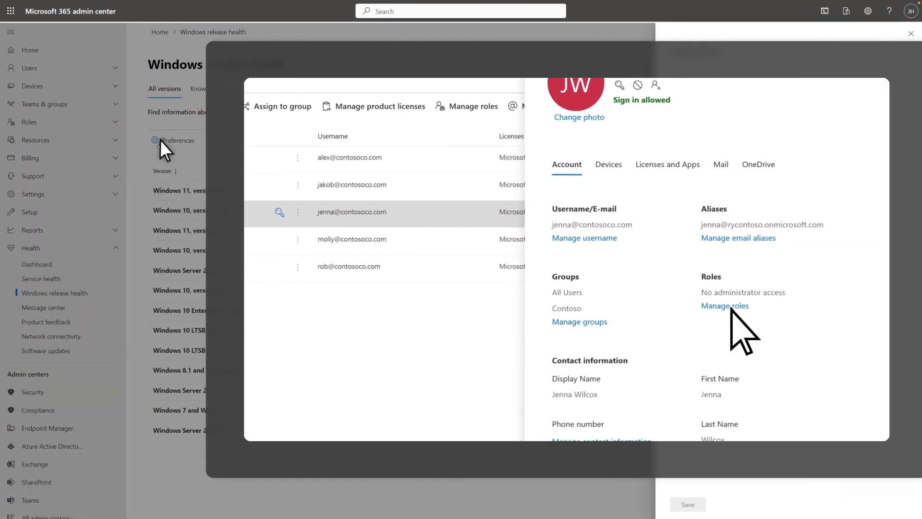
# Step: Open the Windows release health Preferences panel for email notifications
pyautogui.click(723, 305)
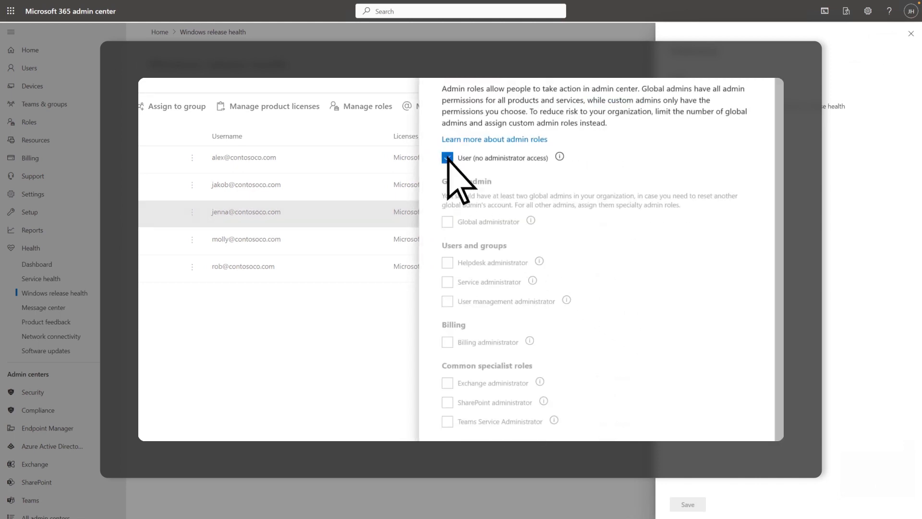
pyautogui.click(447, 157)
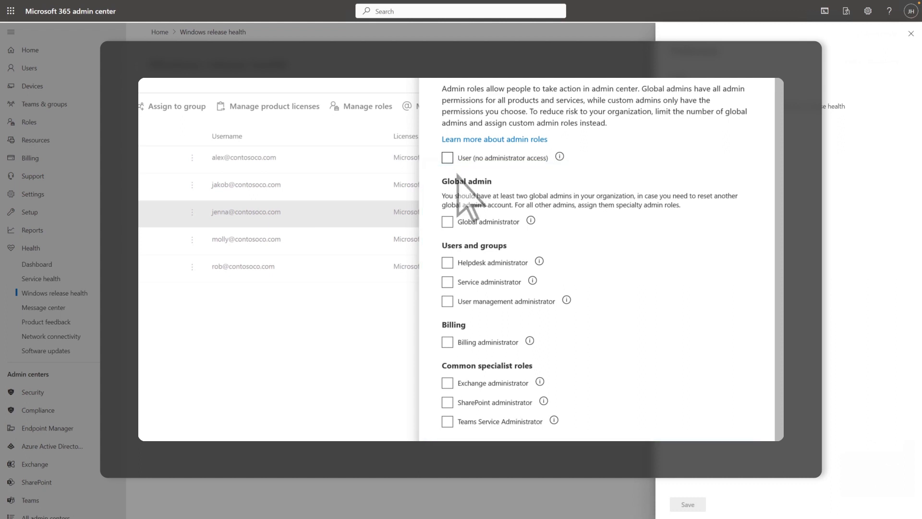
pyautogui.moveTo(539, 261)
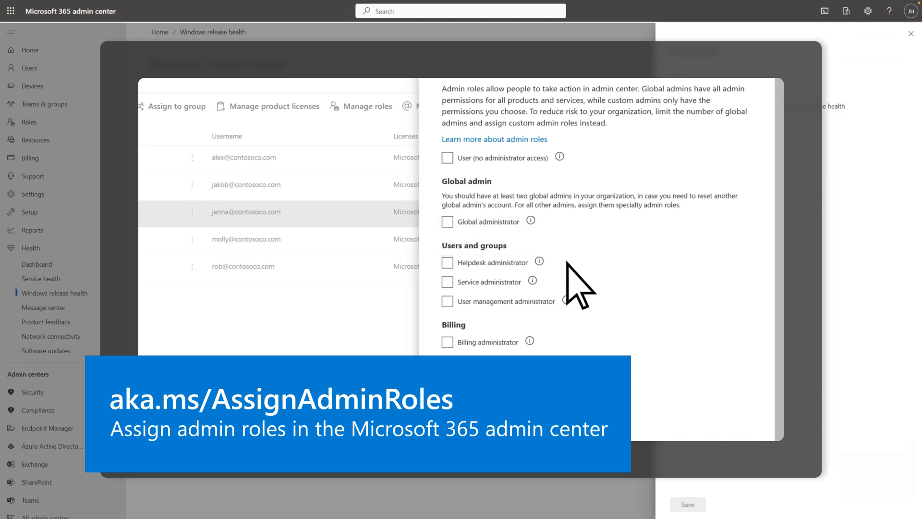
pyautogui.moveTo(570, 289)
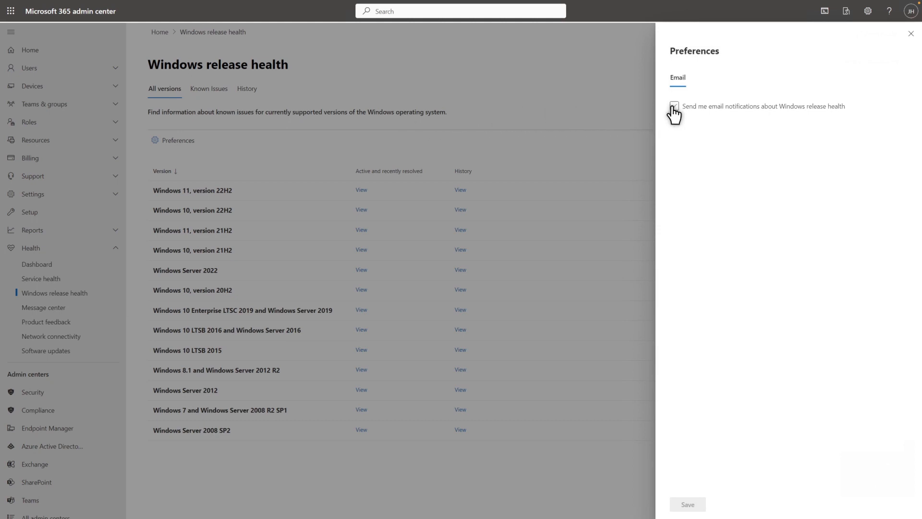
pyautogui.click(673, 107)
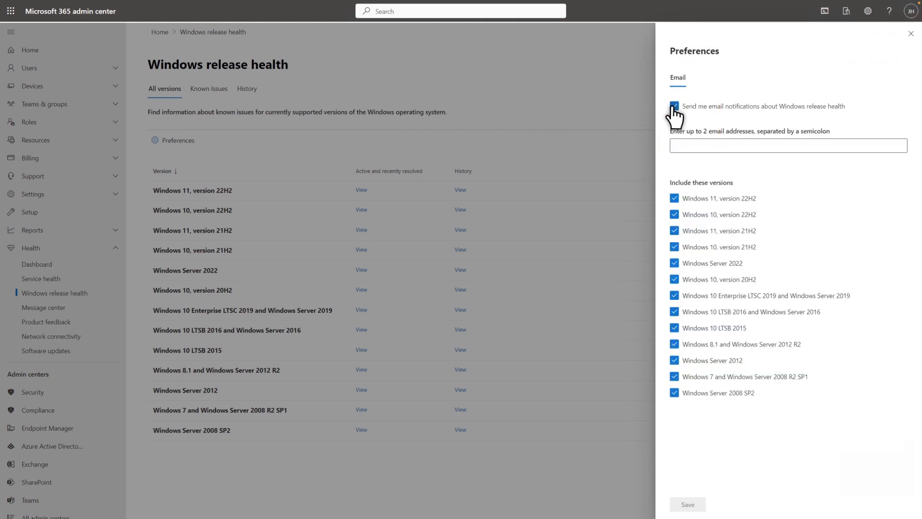
pyautogui.click(787, 145)
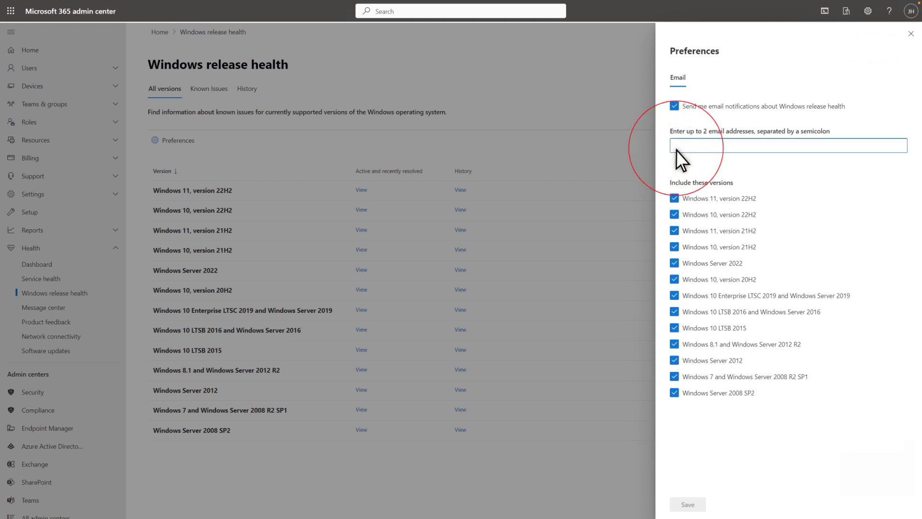
pyautogui.click(788, 145)
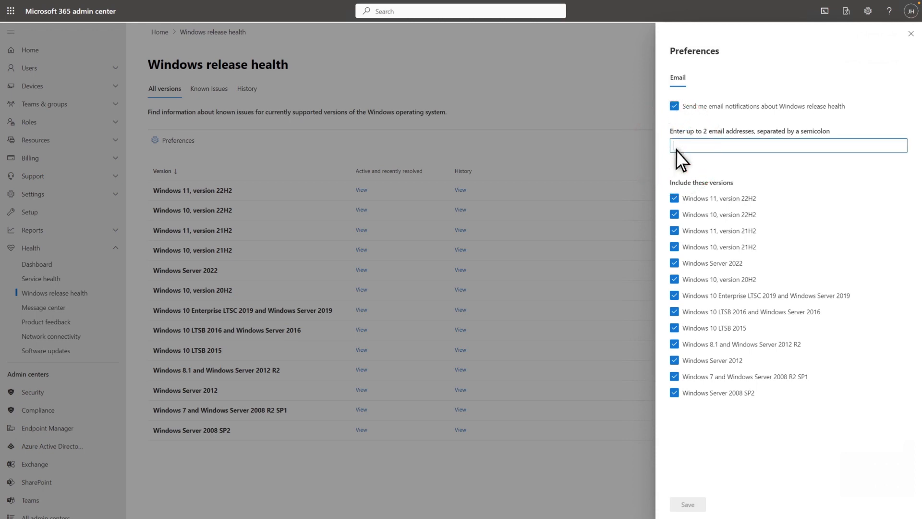
pyautogui.write('issuealerts')
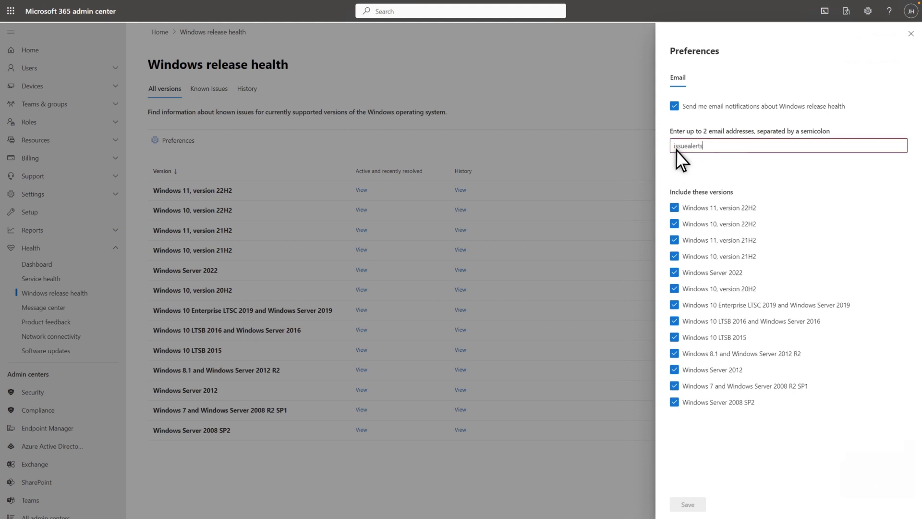
pyautogui.write('@contoso.com;')
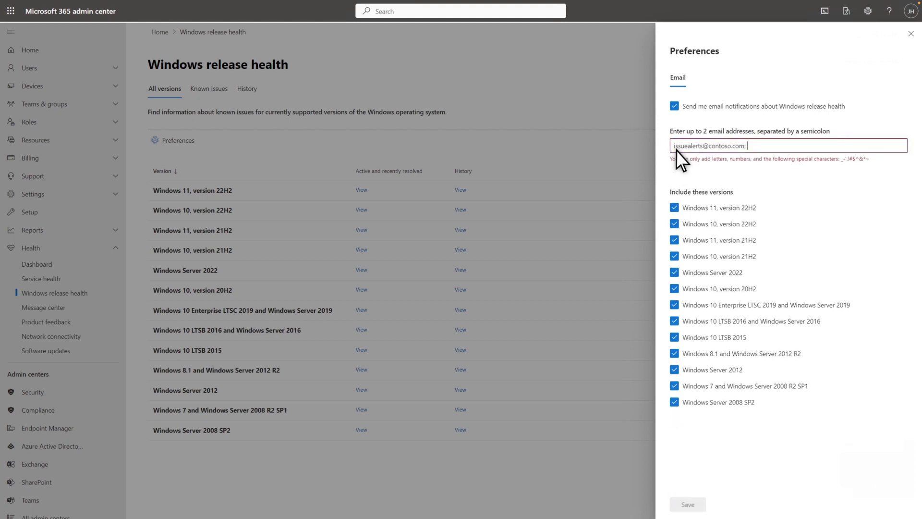
pyautogui.write('winadmin@con')
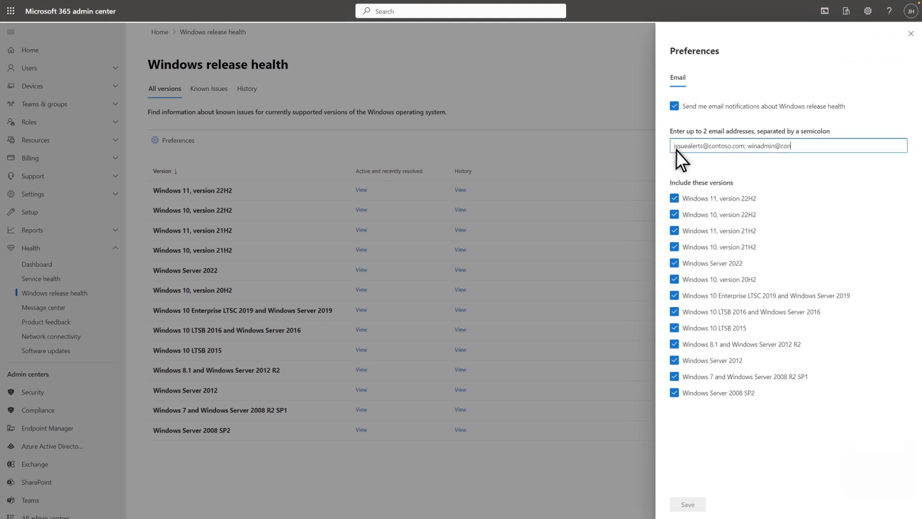
pyautogui.write('toso.com')
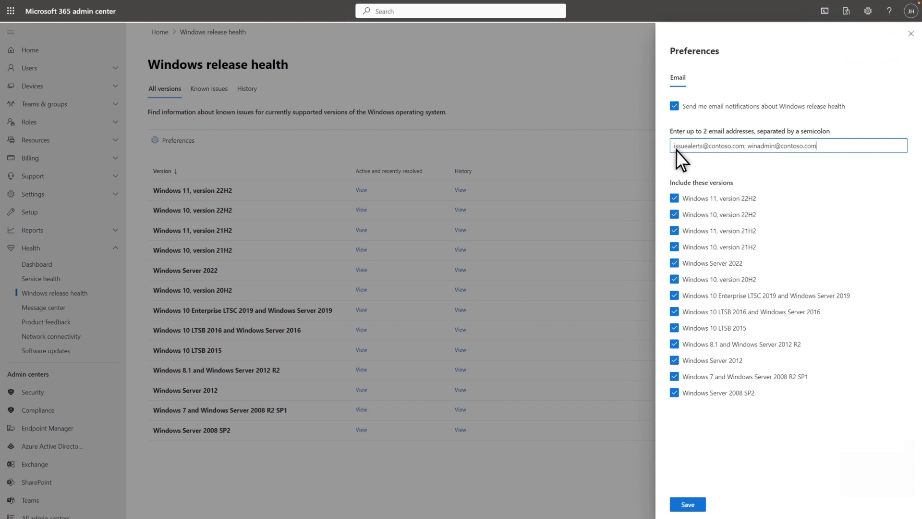
# Step: Keep only Windows 11 22H2/21H2, Windows 10 22H2 and Server 2022, then save and close
pyautogui.click(674, 246)
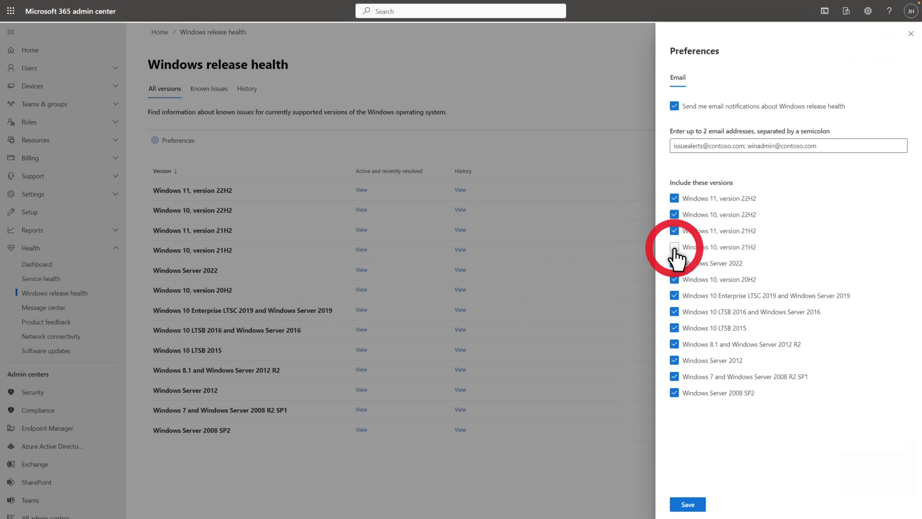
pyautogui.click(673, 247)
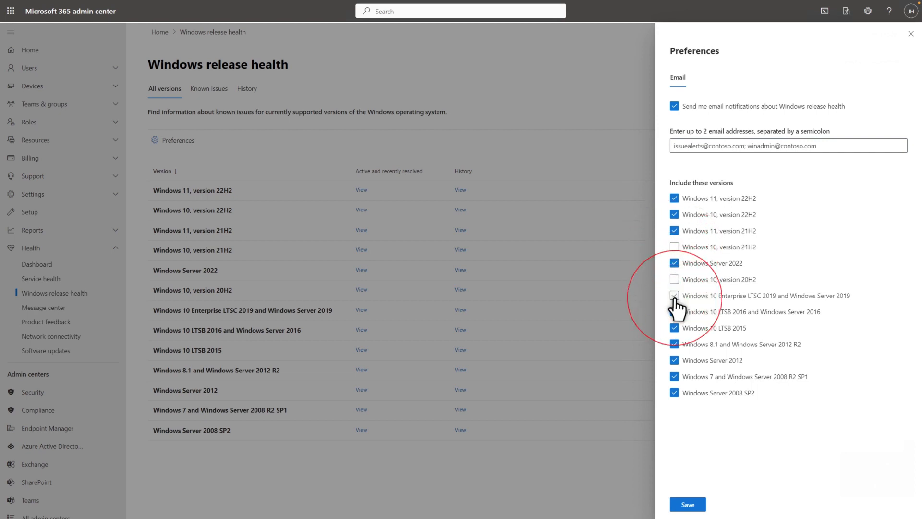
pyautogui.click(674, 295)
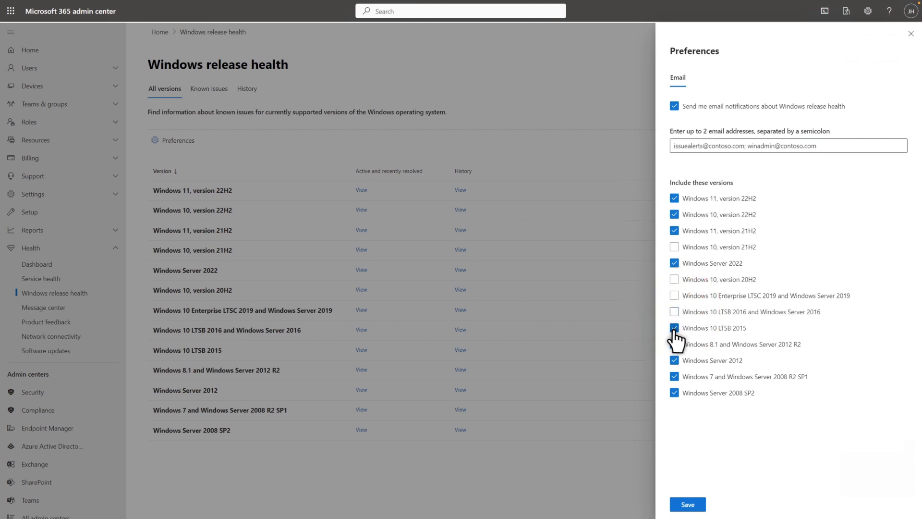
pyautogui.click(673, 327)
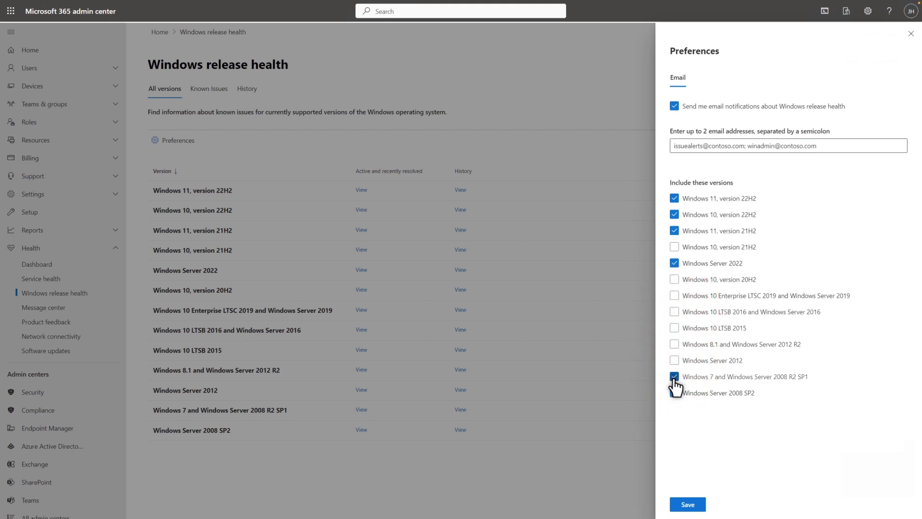
pyautogui.click(675, 392)
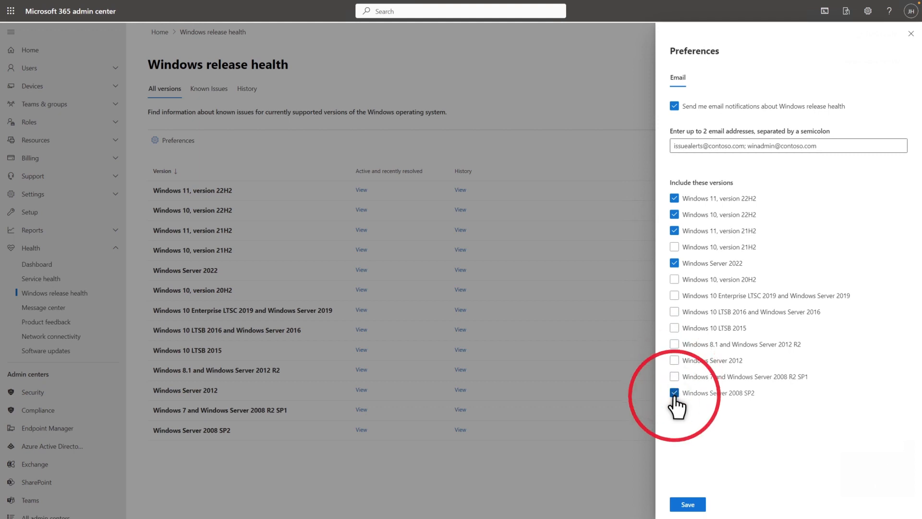
pyautogui.click(674, 392)
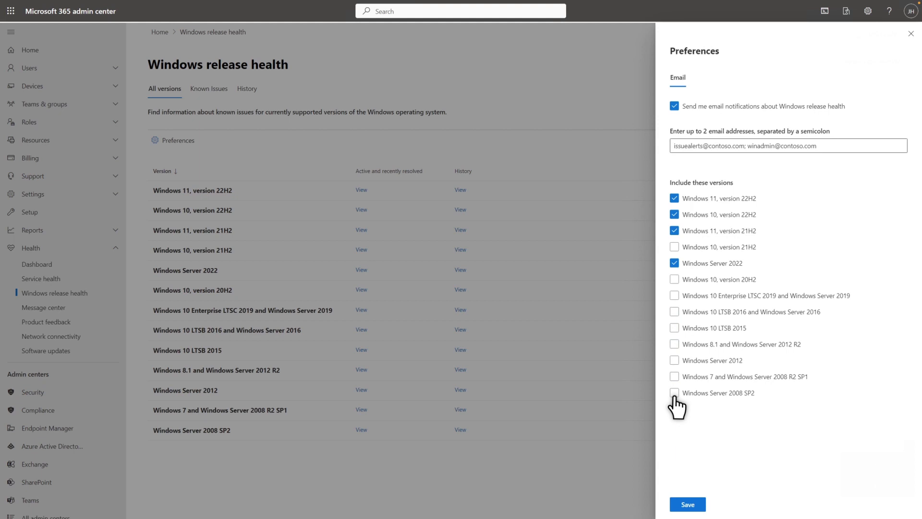
pyautogui.click(674, 393)
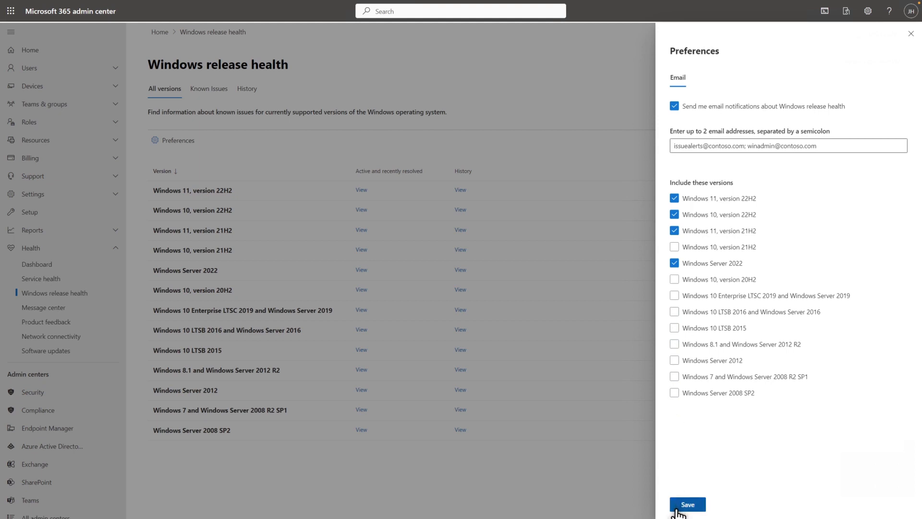
pyautogui.click(686, 504)
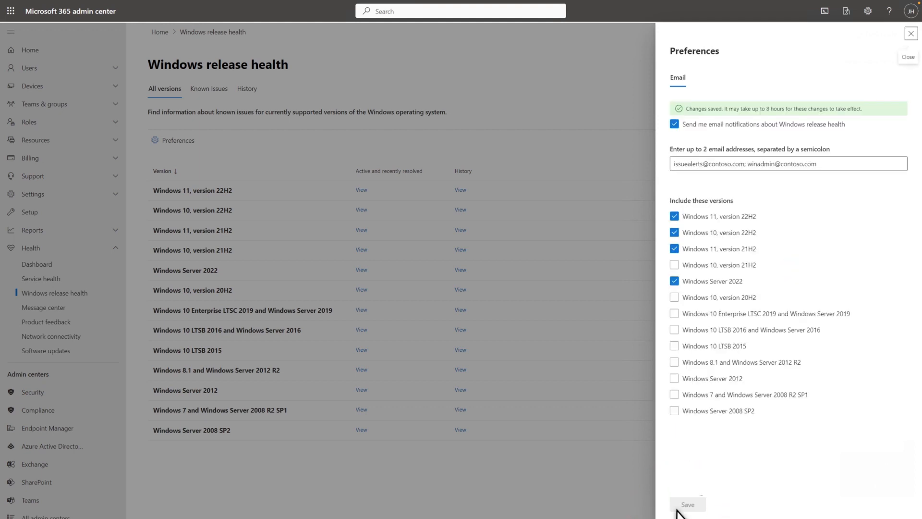
pyautogui.moveTo(910, 34)
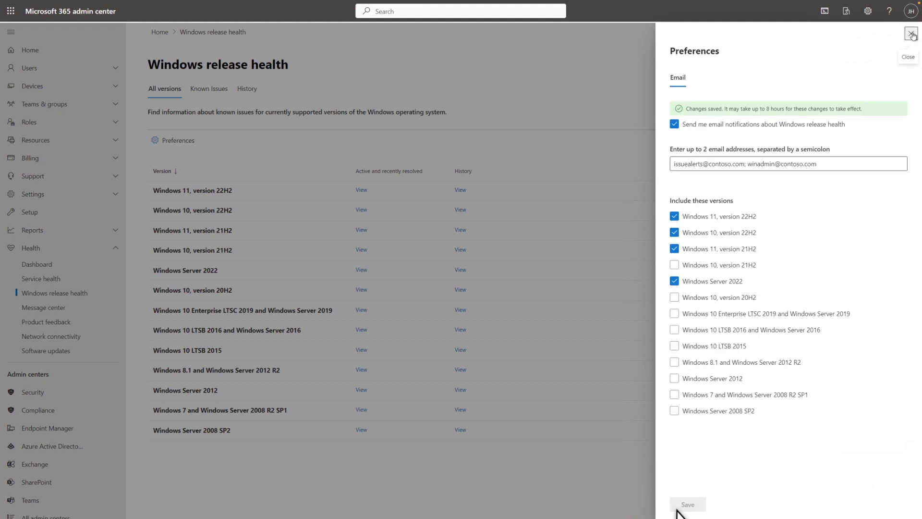
pyautogui.click(910, 34)
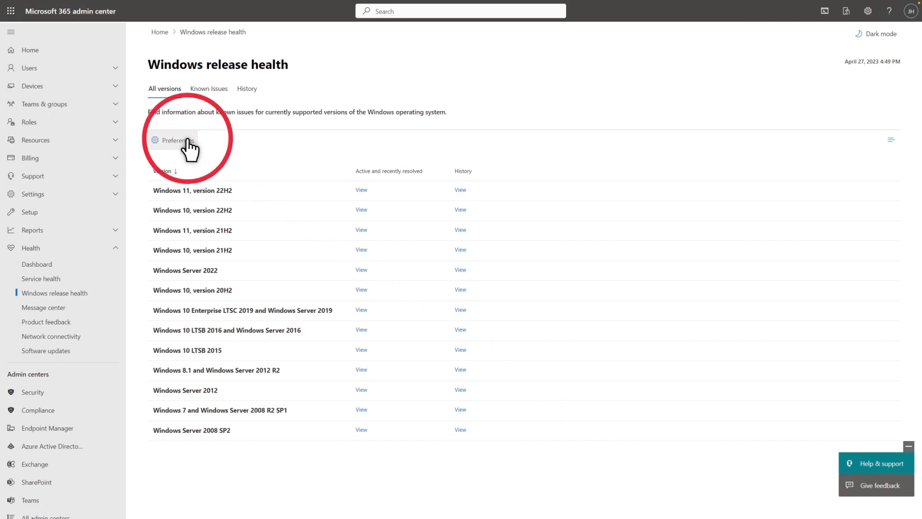
# Step: Uncheck Windows 10, version 22H2 in Preferences and save the change
pyautogui.click(174, 141)
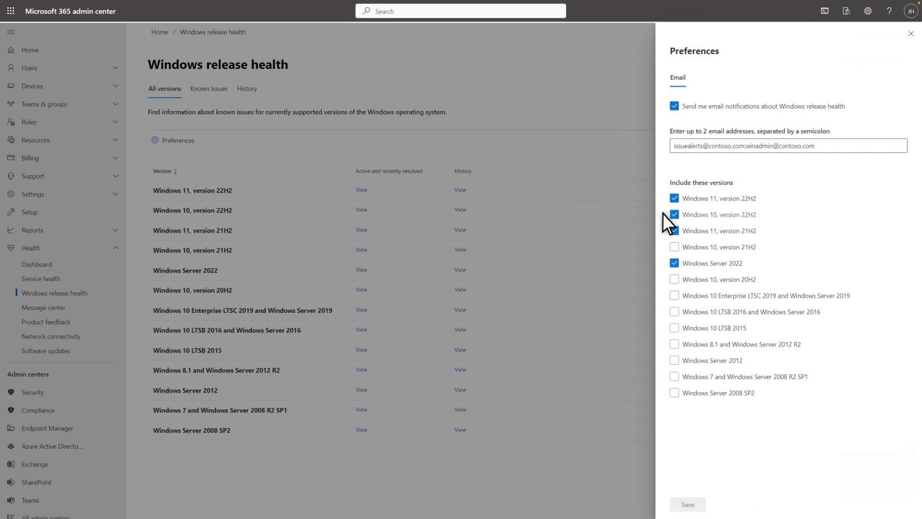
pyautogui.click(674, 214)
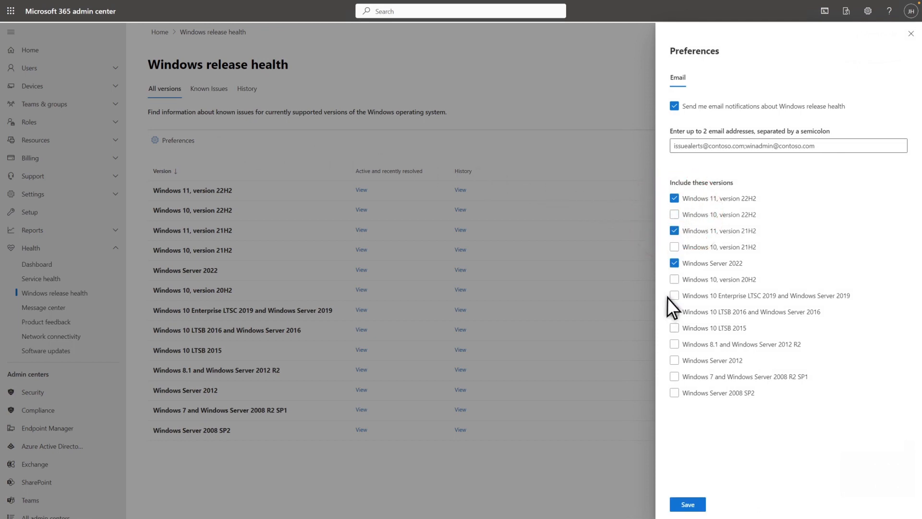
pyautogui.click(686, 503)
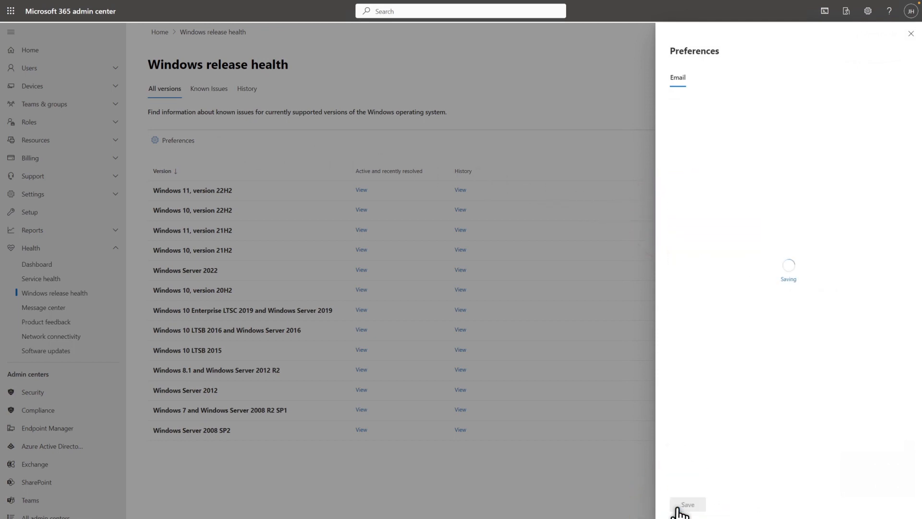
pyautogui.click(687, 505)
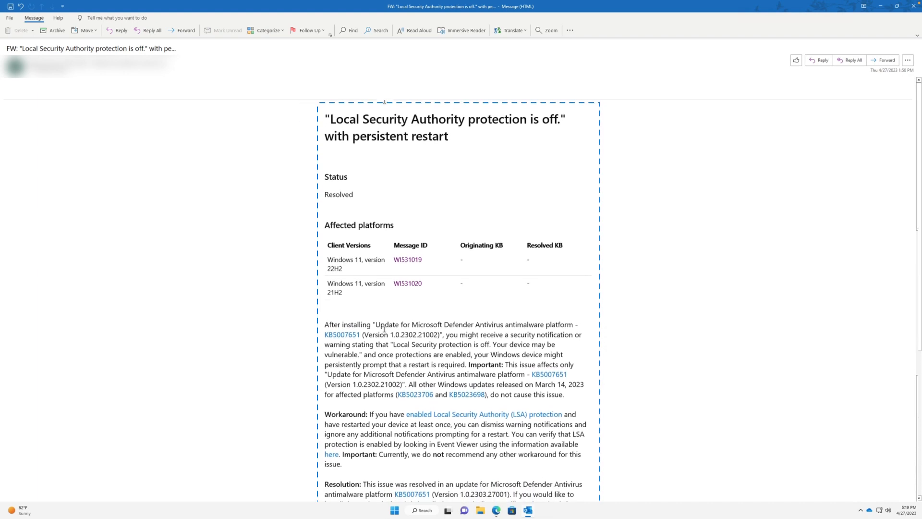
# Step: Scroll through the LSA protection release health email down to its footer
pyautogui.scroll(-3)
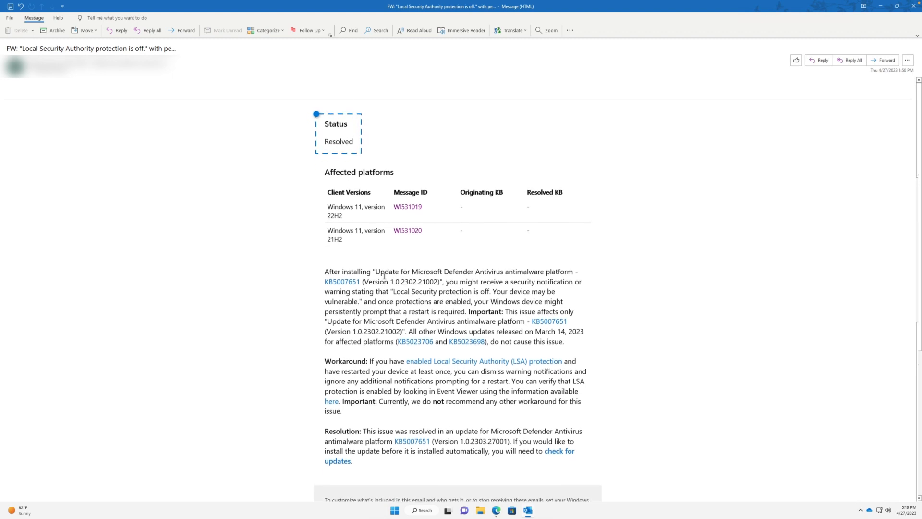
pyautogui.scroll(-3)
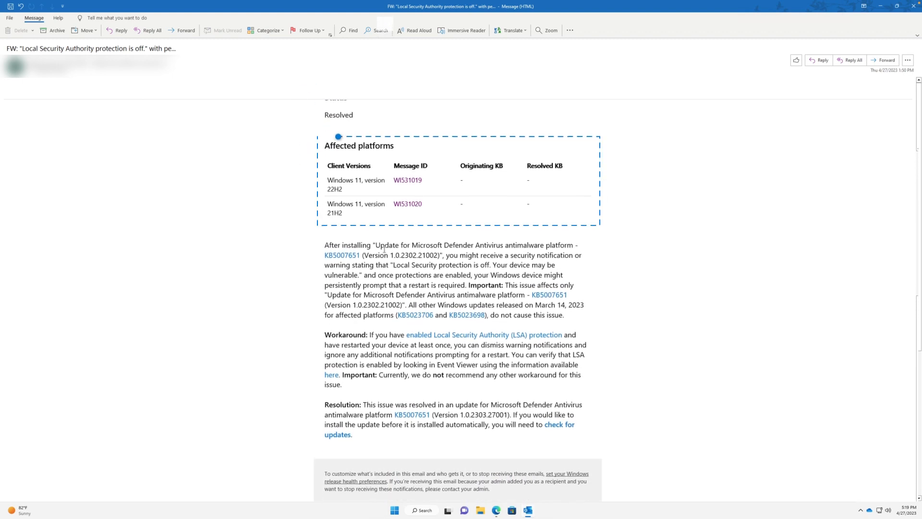
pyautogui.scroll(-3)
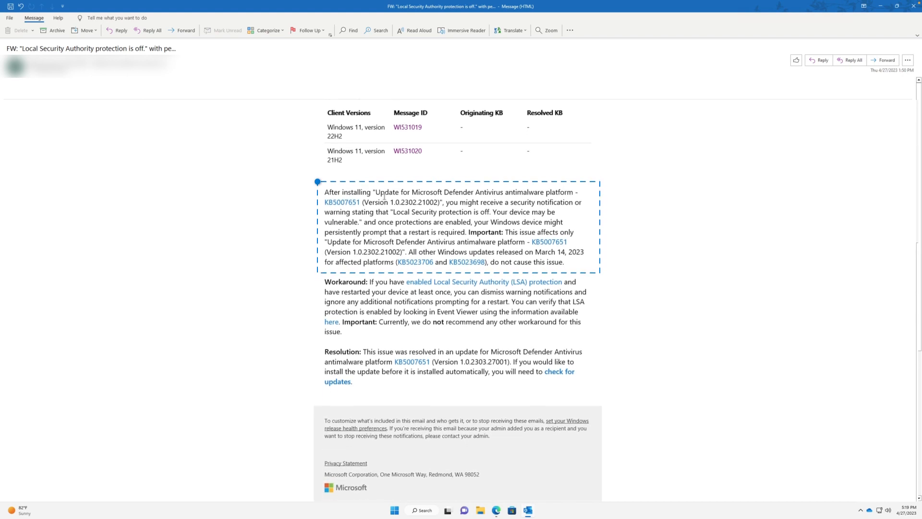
pyautogui.scroll(-3)
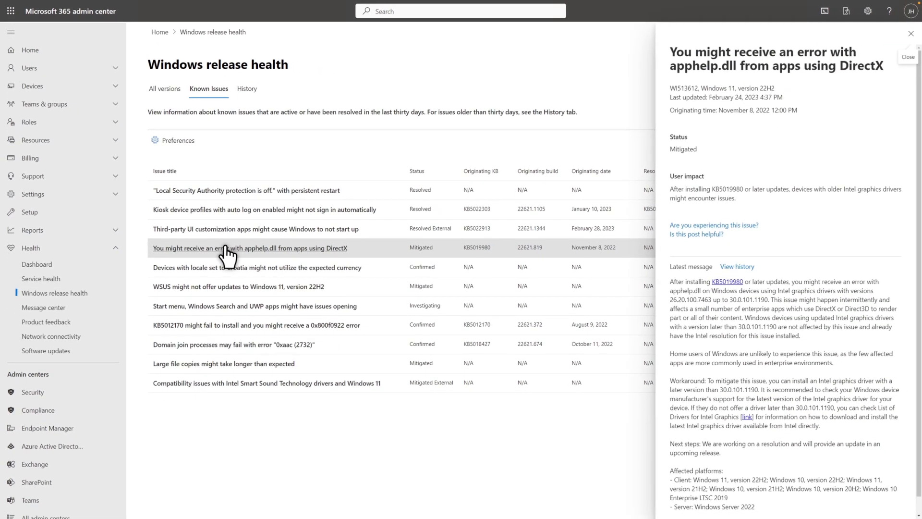
pyautogui.moveTo(222, 223)
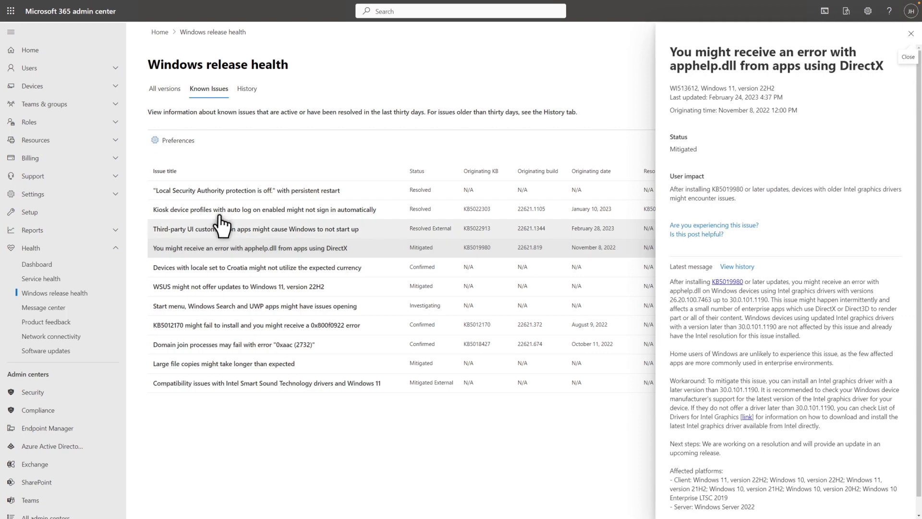
# Step: Open the 'Local Security Authority protection is off' known issue details
pyautogui.click(246, 190)
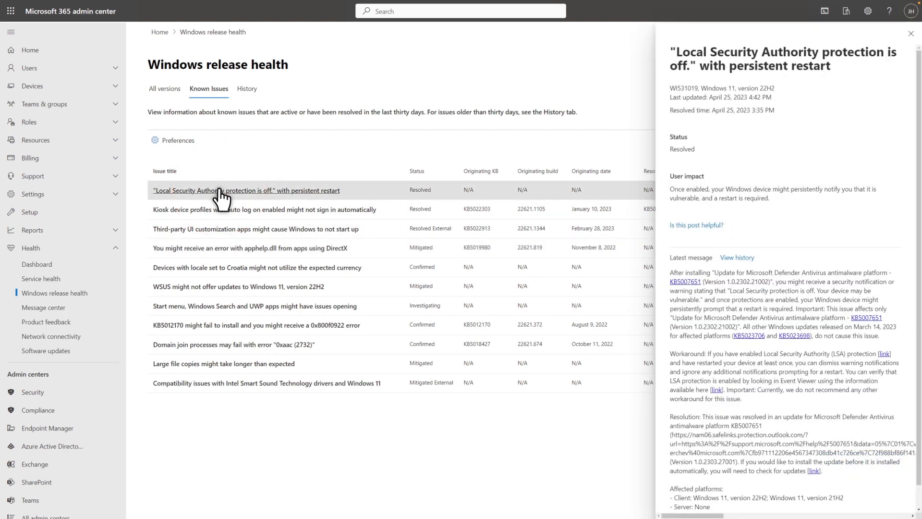
pyautogui.moveTo(593, 221)
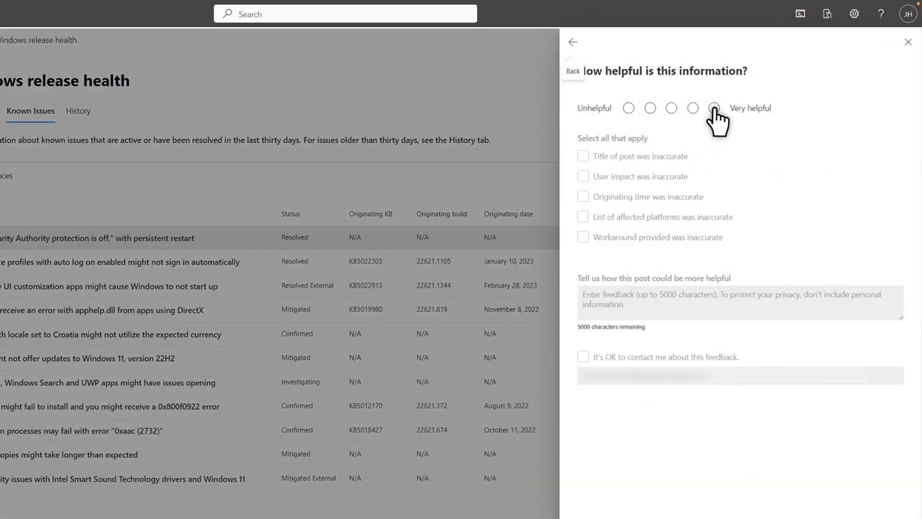
# Step: Rate the LSA issue post Very helpful and allow contact about the feedback
pyautogui.click(714, 108)
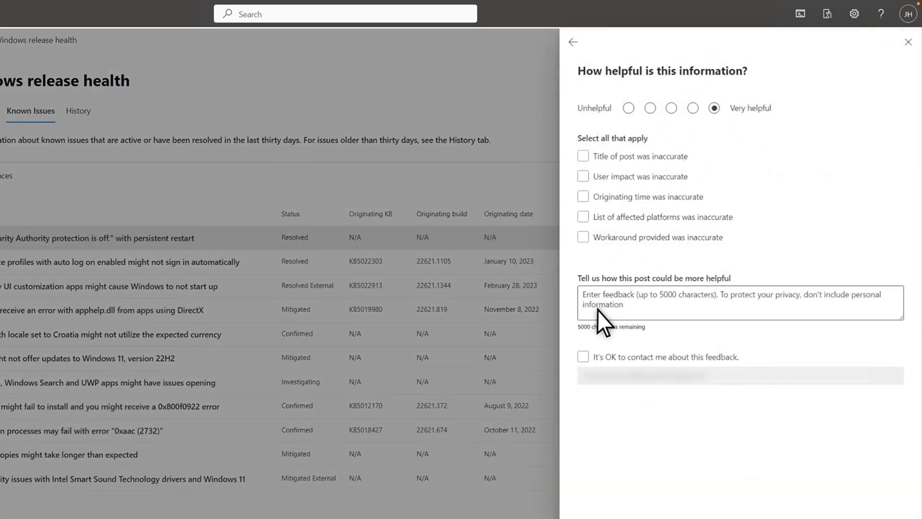
pyautogui.click(582, 355)
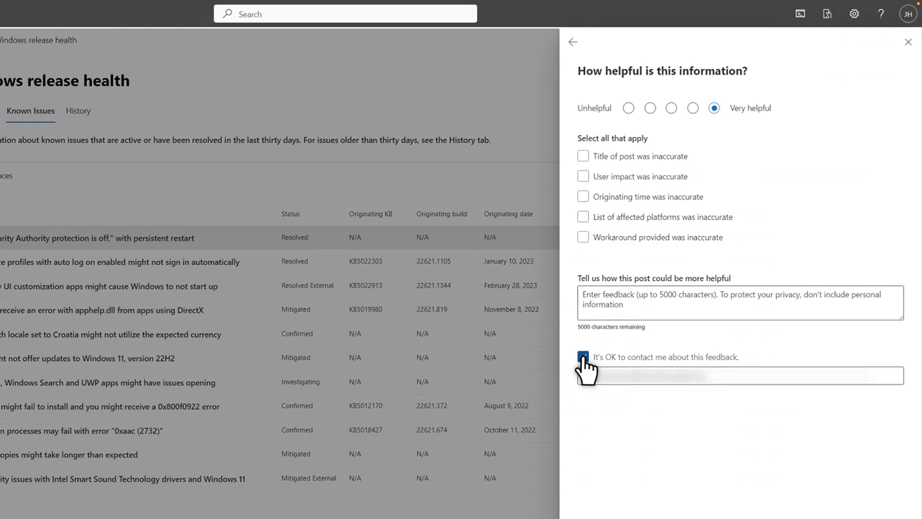